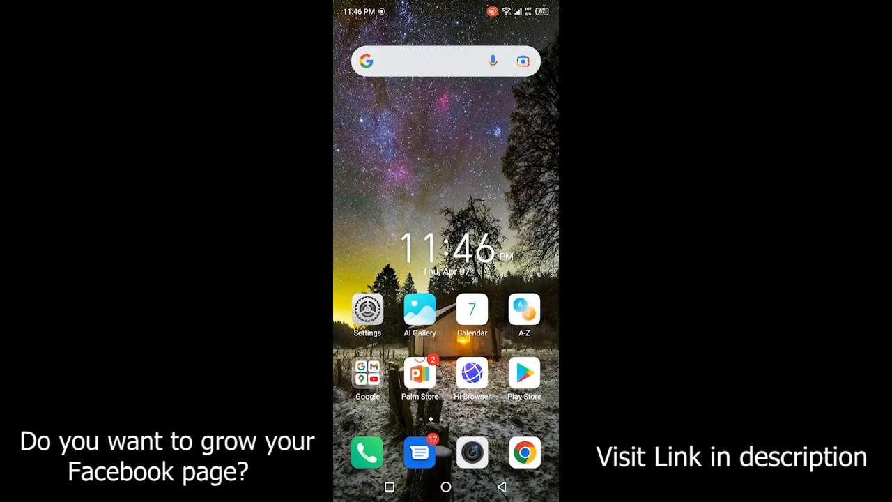
Swipe the Android home screen to reach and launch Messenger
scroll("left", 3)
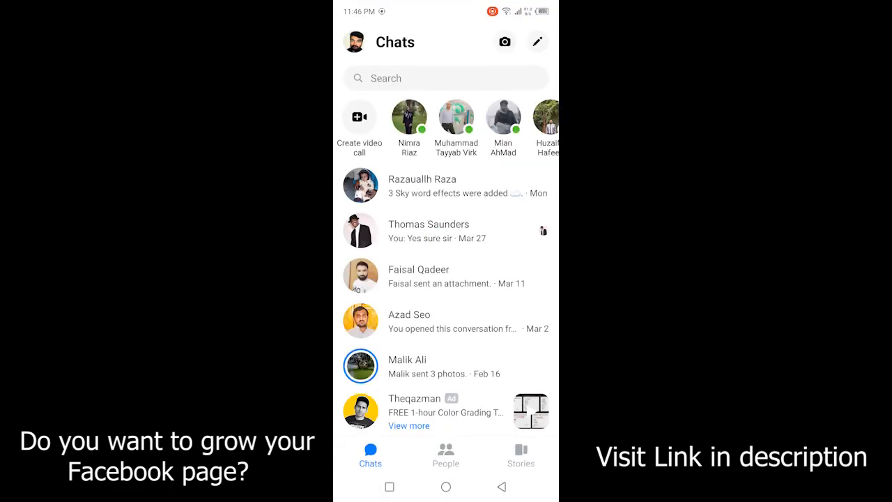
Start a new group chat and pick two contacts from the suggestions
left_click(537, 41)
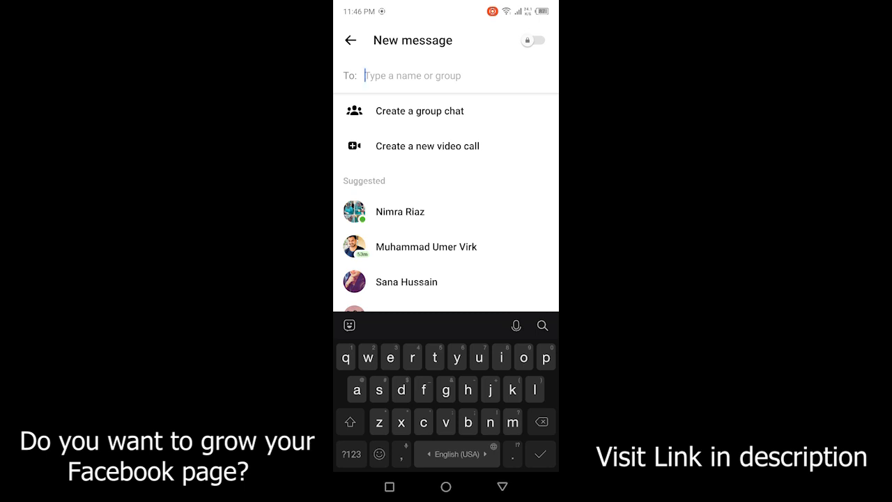
left_click(419, 111)
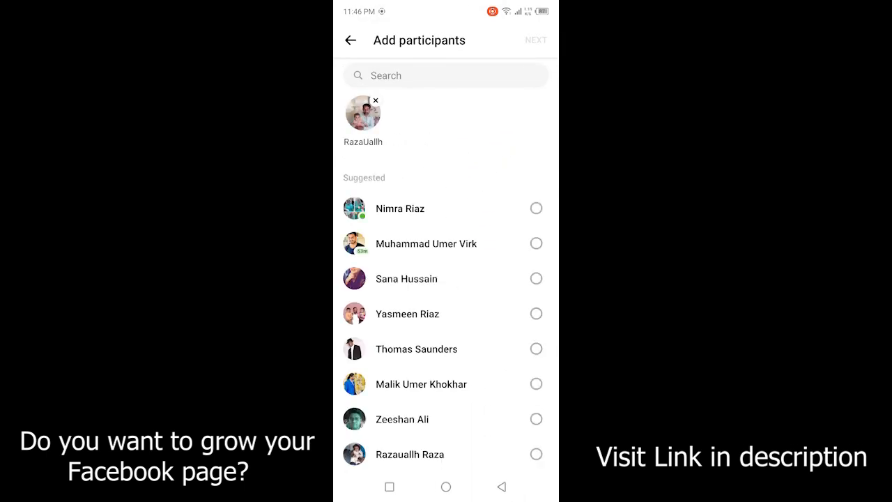
scroll("down", 3)
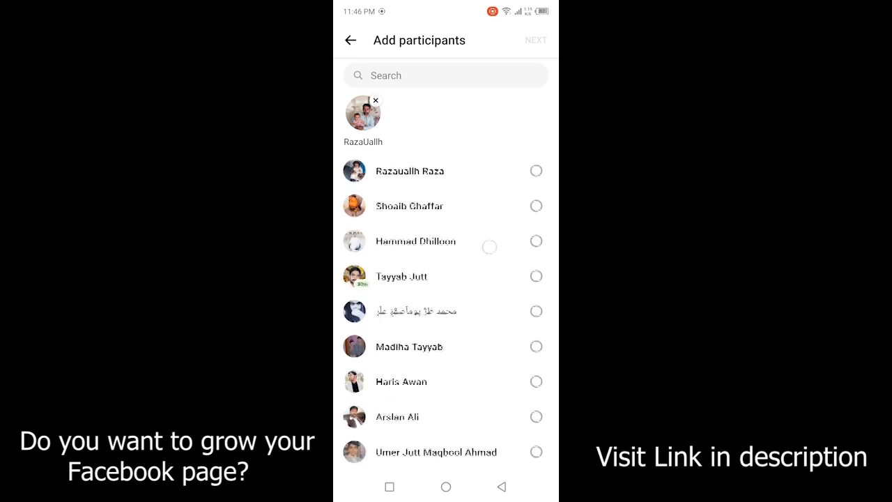
scroll("down", 3)
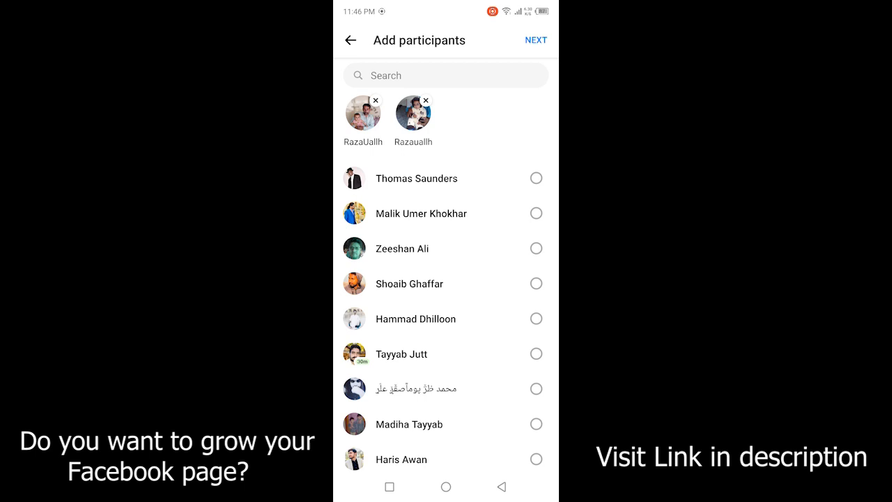
Name the group 'my friends' and create it
left_click(535, 40)
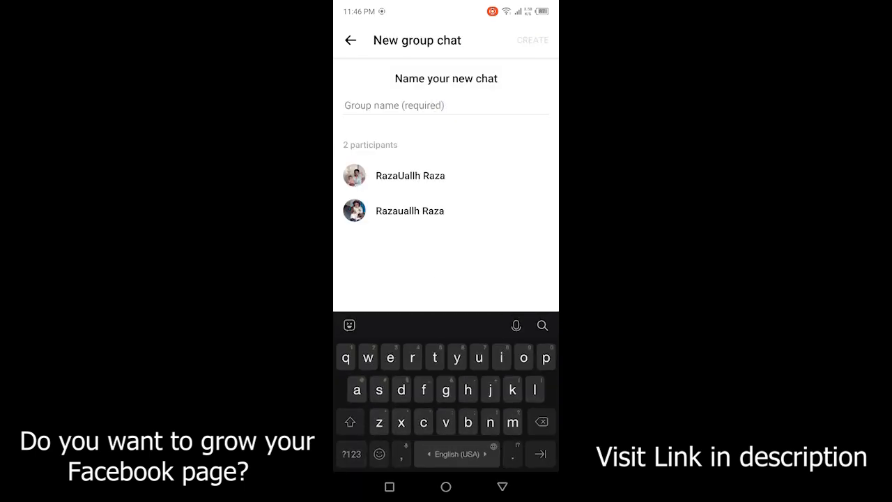
type("y friends")
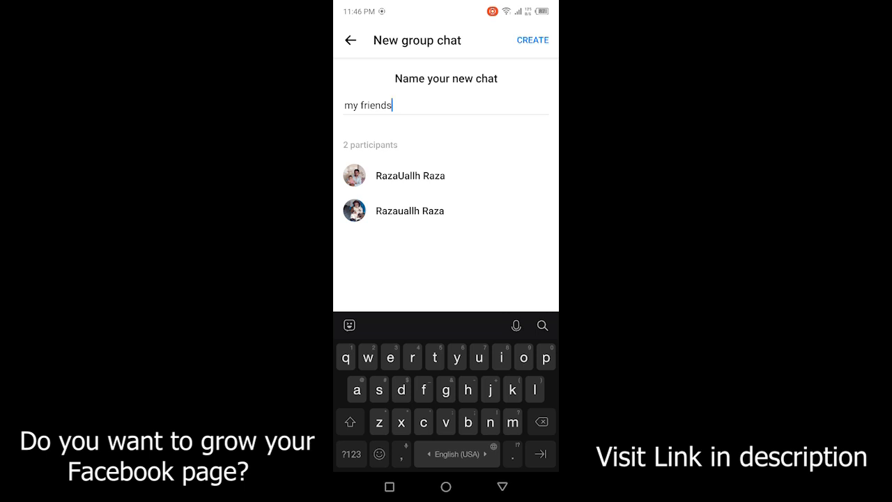
left_click(533, 40)
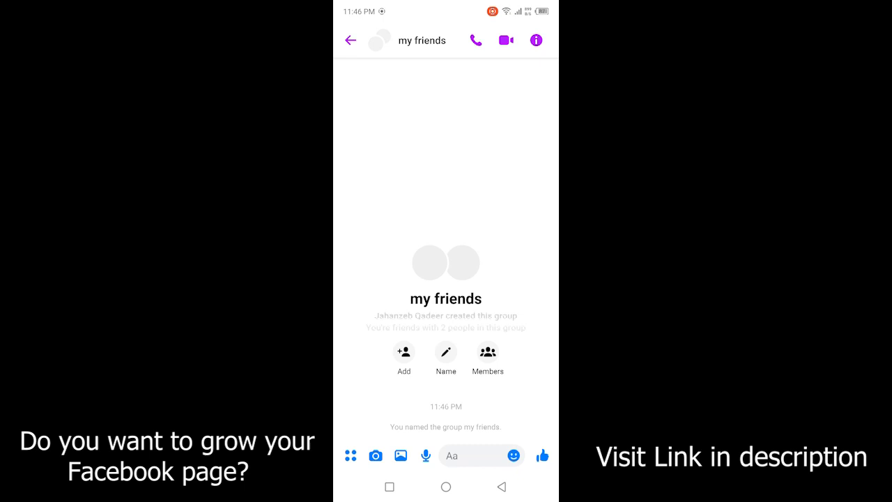
Reopen 'my friends', view its add-people list, then return to Chats
left_click(350, 40)
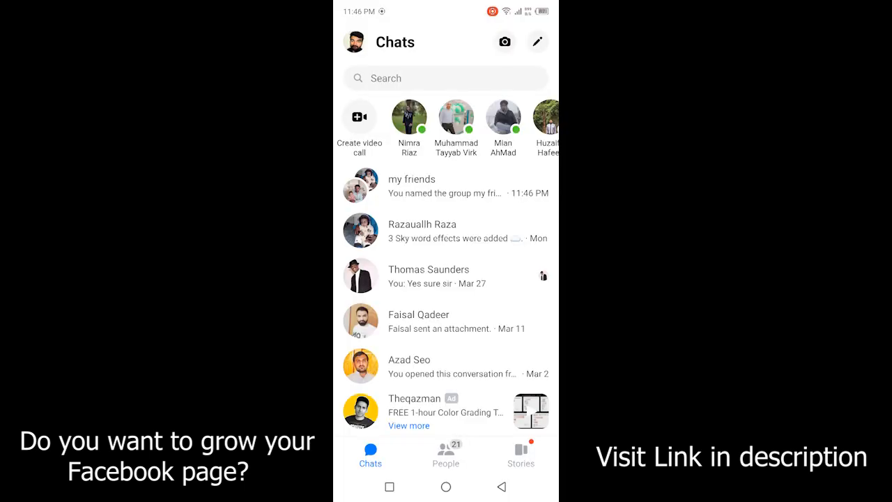
left_click(411, 186)
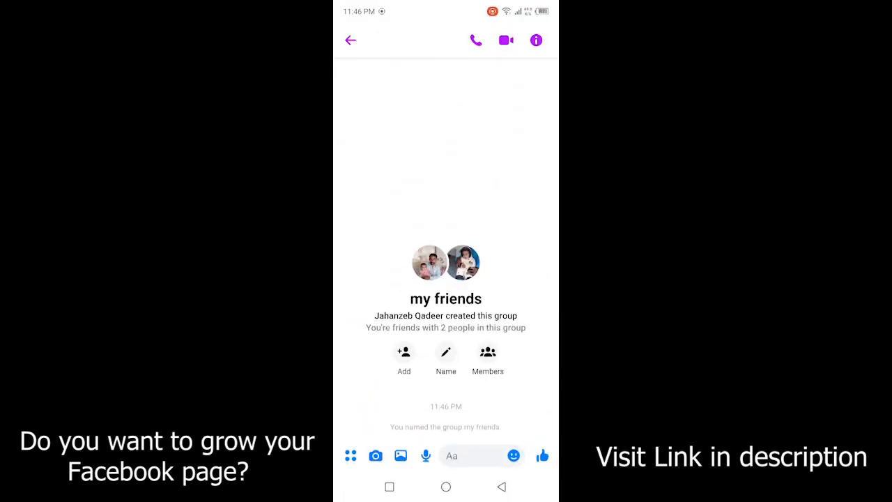
left_click(404, 351)
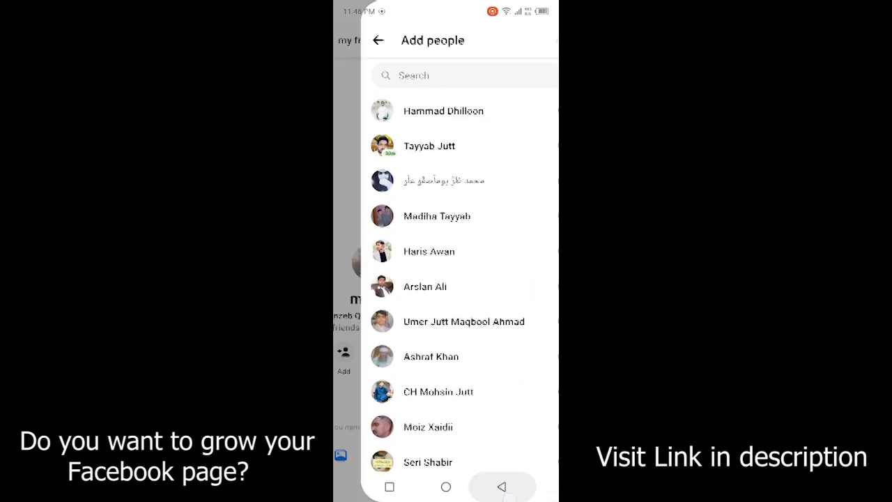
left_click(378, 40)
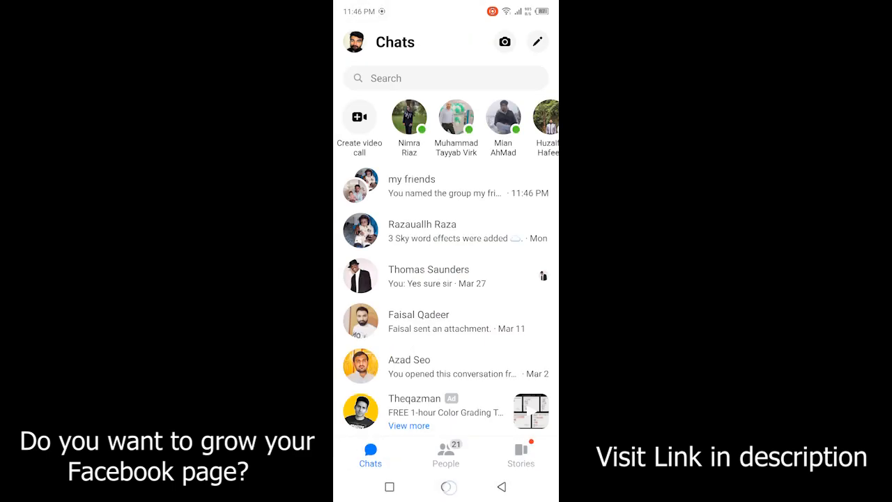